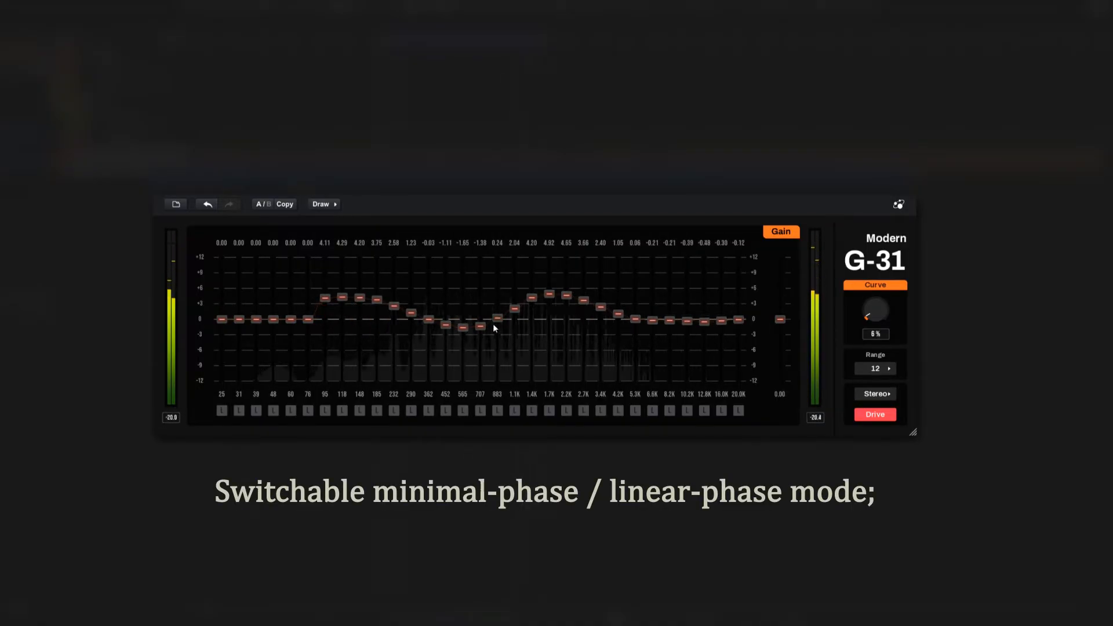
Boost low-mids and upper-mids with a dip near 1 kHz; try Range 6, then restore 12 dB.
{"action": "left_click", "coordinate": [549, 412]}
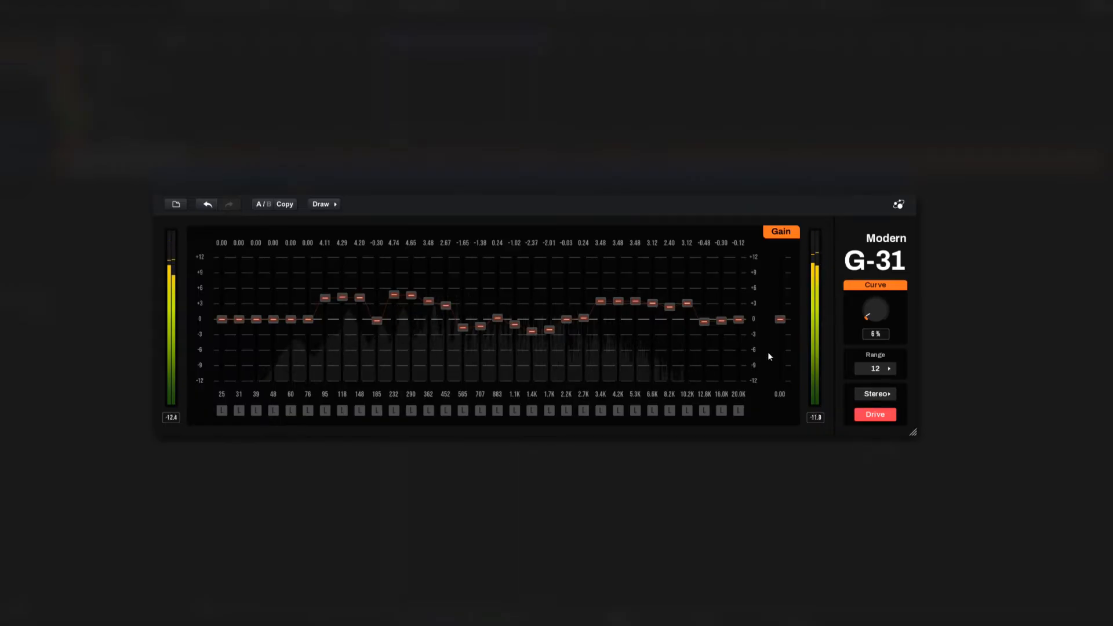
{"action": "left_click", "coordinate": [875, 369]}
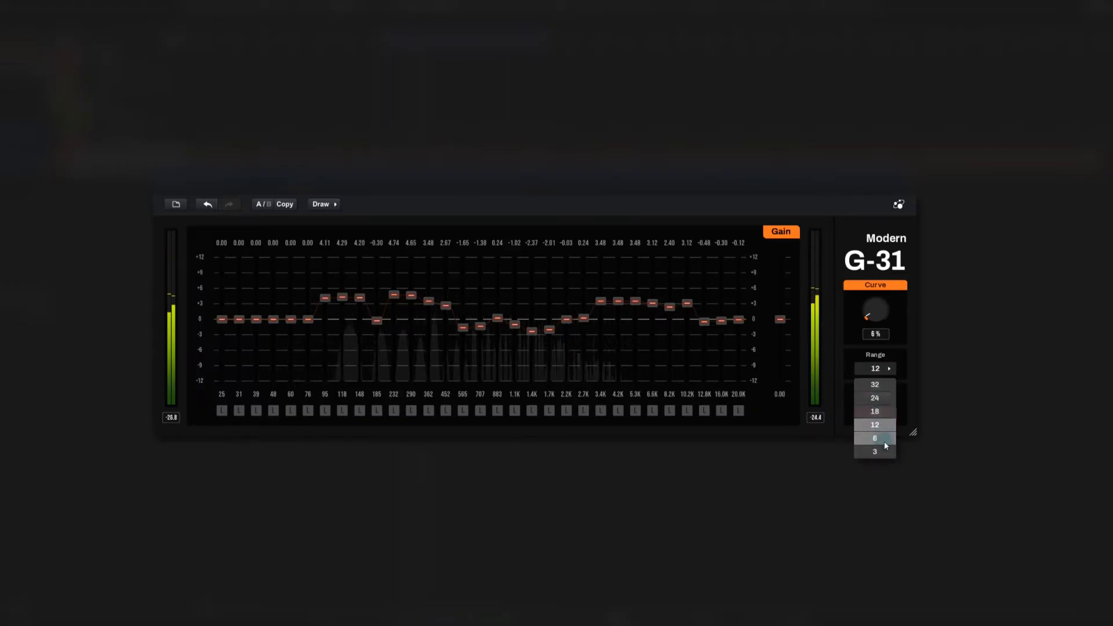
{"action": "left_click", "coordinate": [875, 437]}
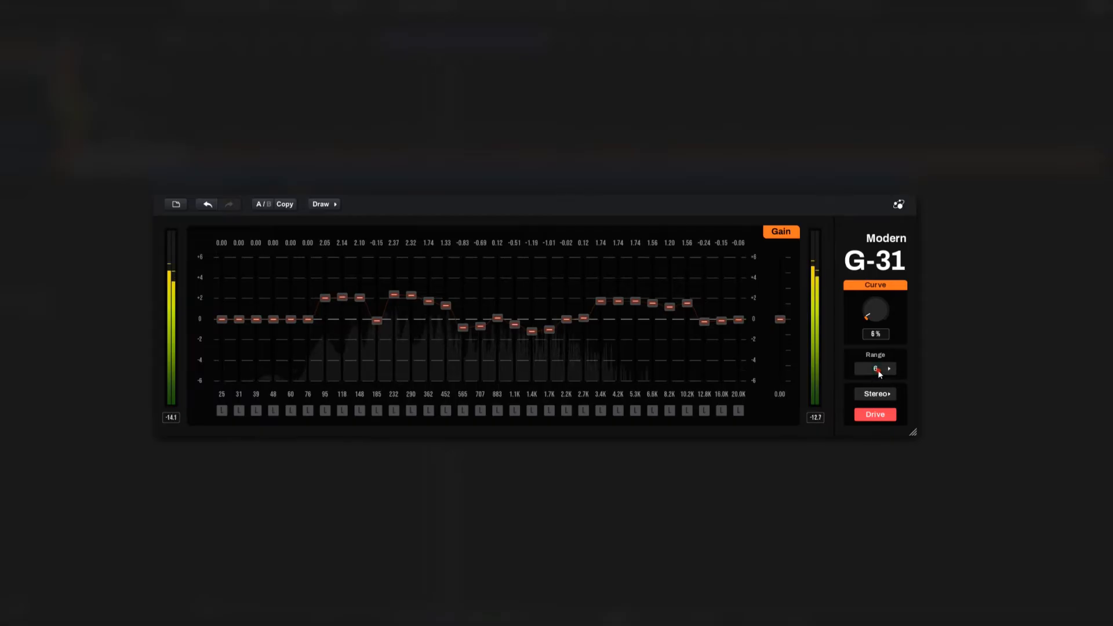
{"action": "left_click", "coordinate": [876, 369]}
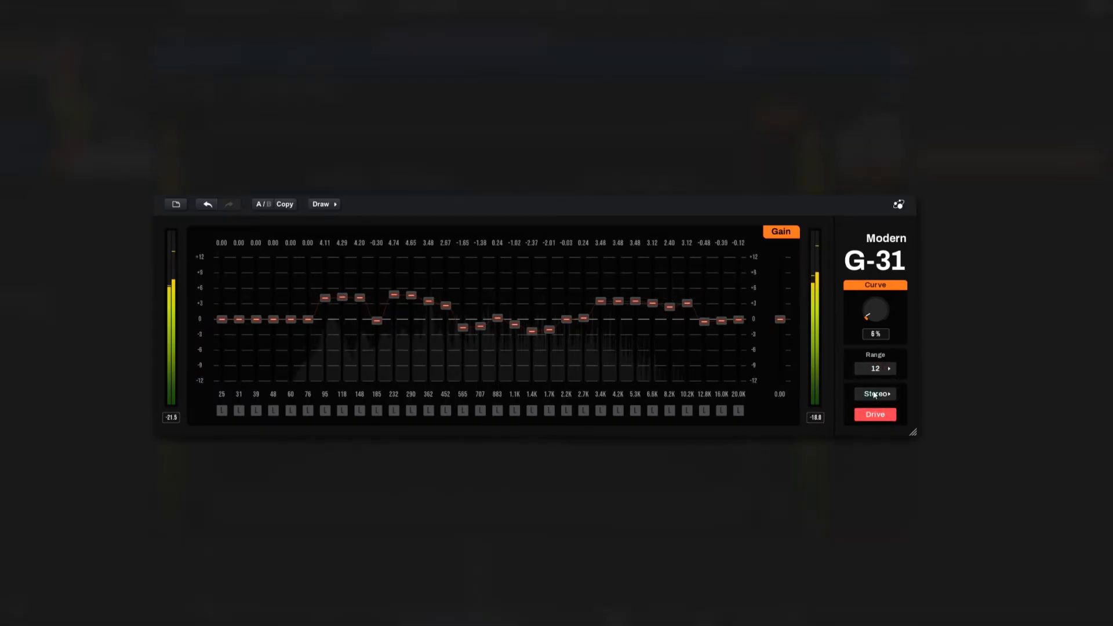
Switch to L/R mode, boosting low-mids on the left curve and cutting them on the right.
{"action": "left_click", "coordinate": [874, 395]}
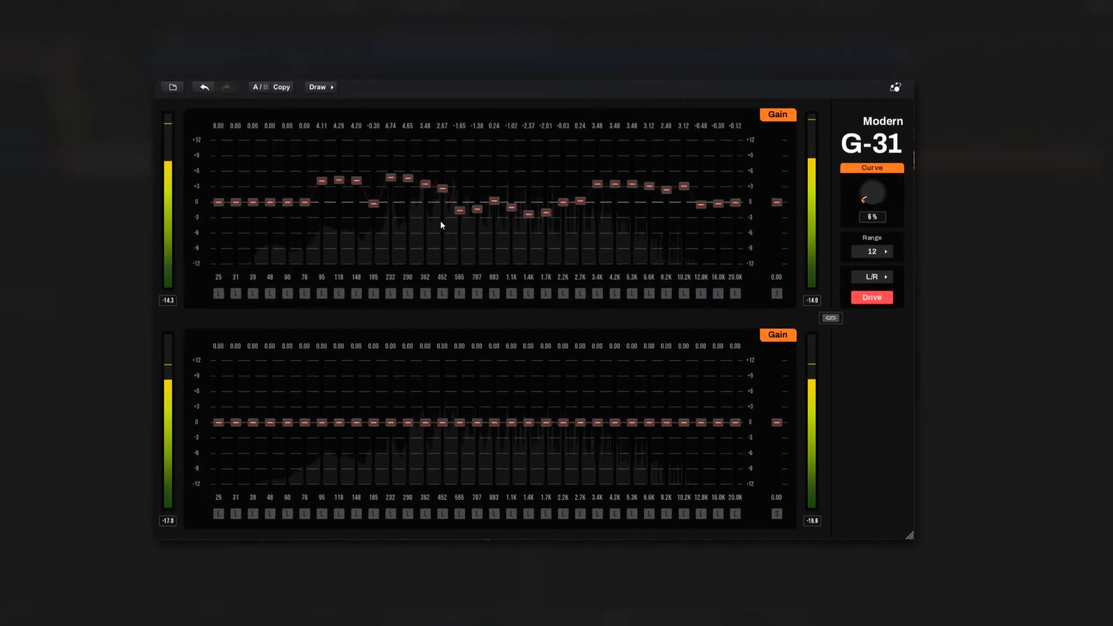
{"action": "left_click", "coordinate": [776, 294]}
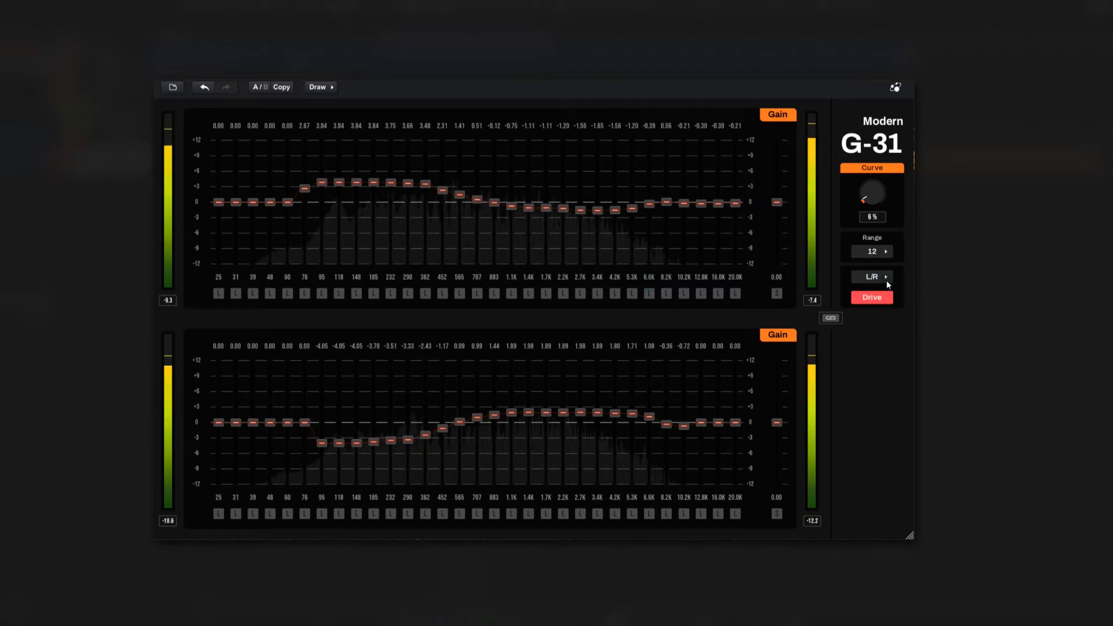
Switch to M/S, draw mid and side curves (side rolls off highs), and enable Drive.
{"action": "left_click", "coordinate": [869, 277]}
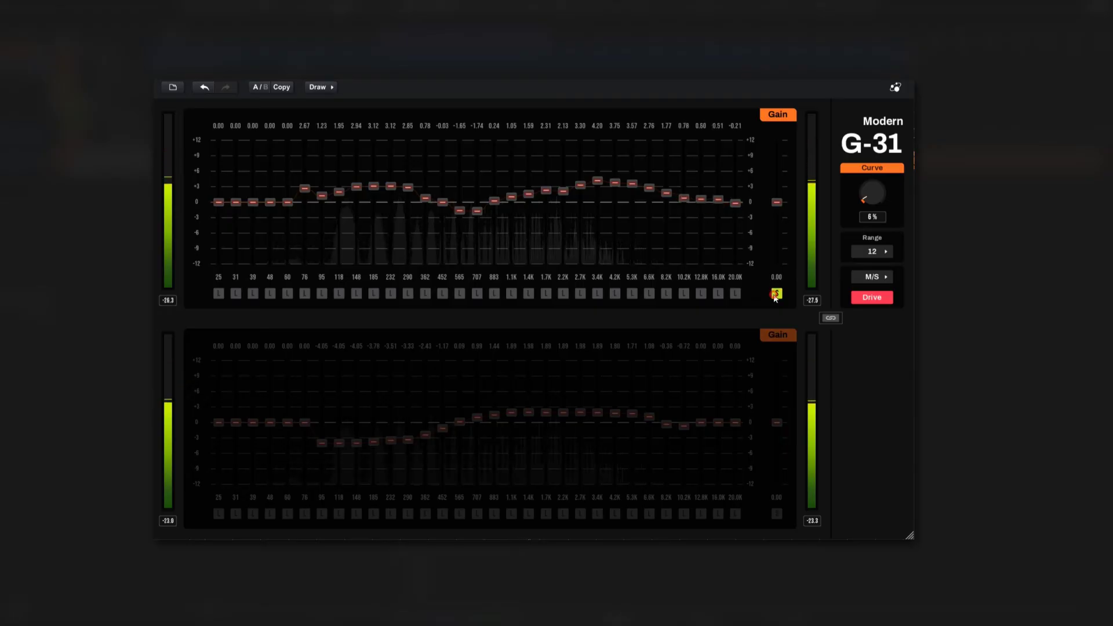
{"action": "left_click", "coordinate": [776, 293]}
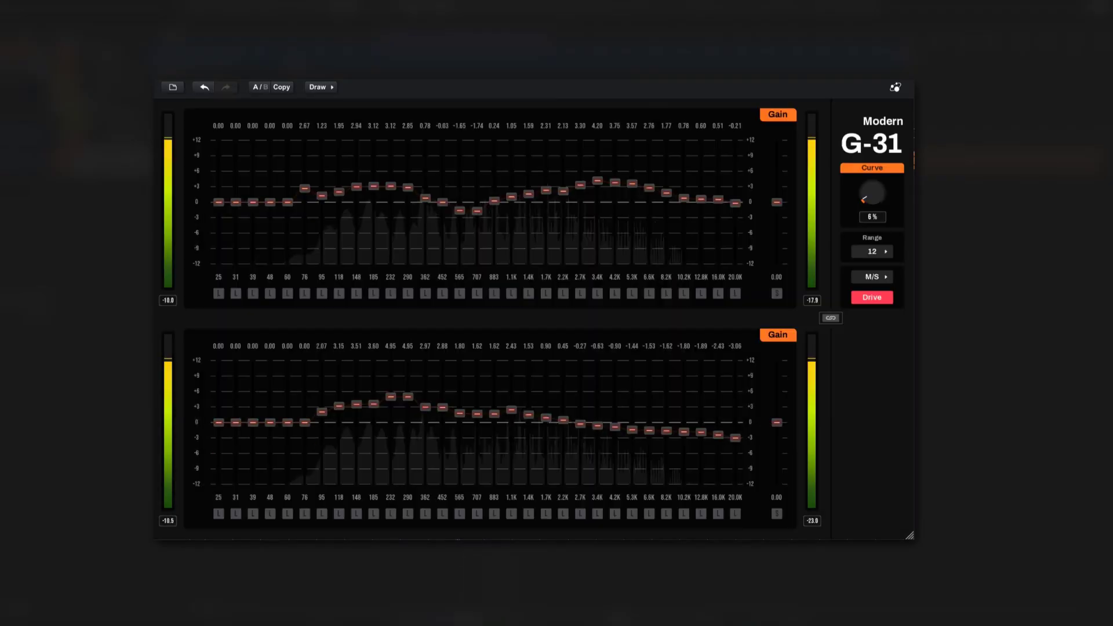
{"action": "left_click", "coordinate": [203, 86]}
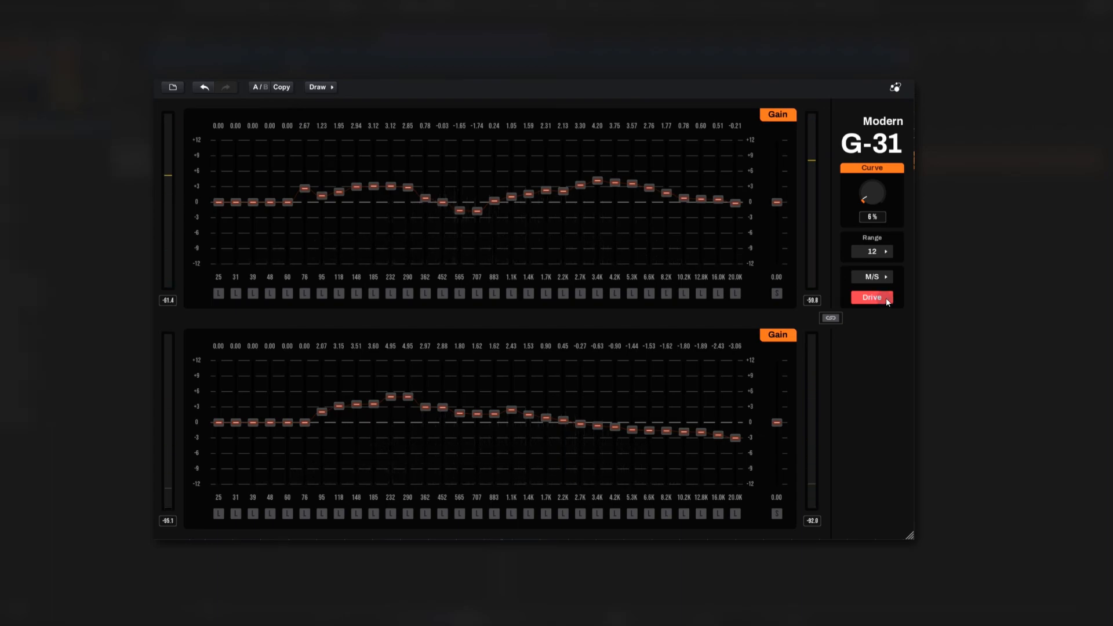
{"action": "left_click", "coordinate": [871, 297]}
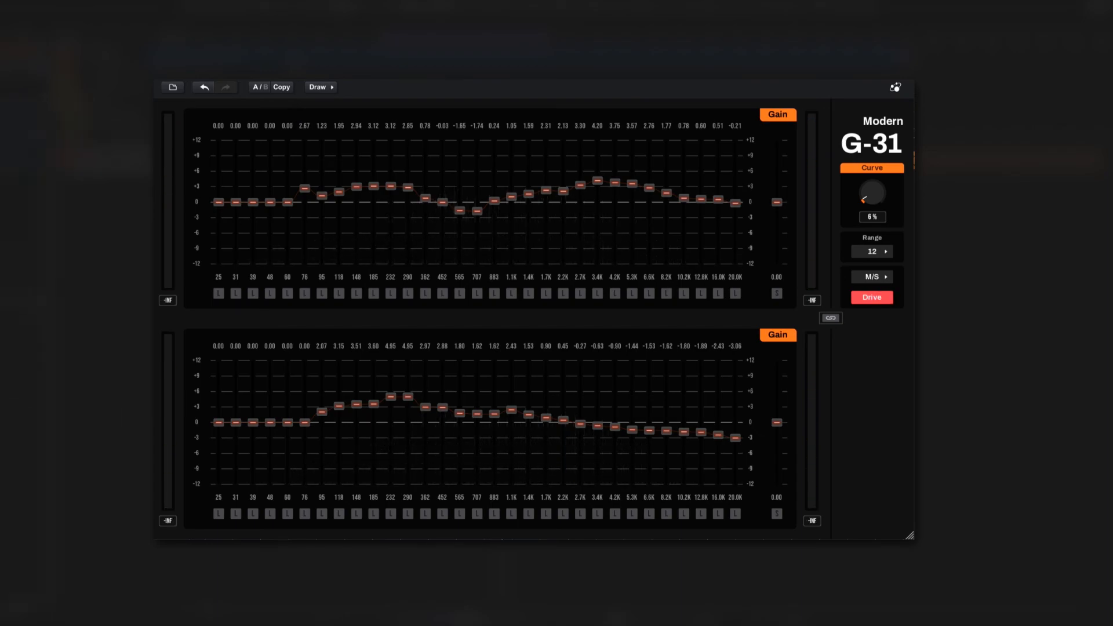